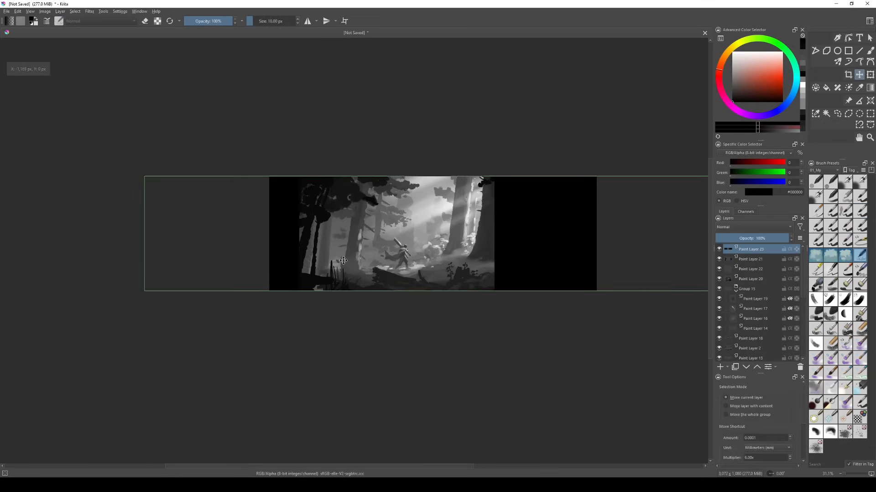
# Import the fg, mg0–mg2 and bg paintings as planes with Emit material.
pyautogui.moveTo(343, 260); pyautogui.dragTo(377, 260)
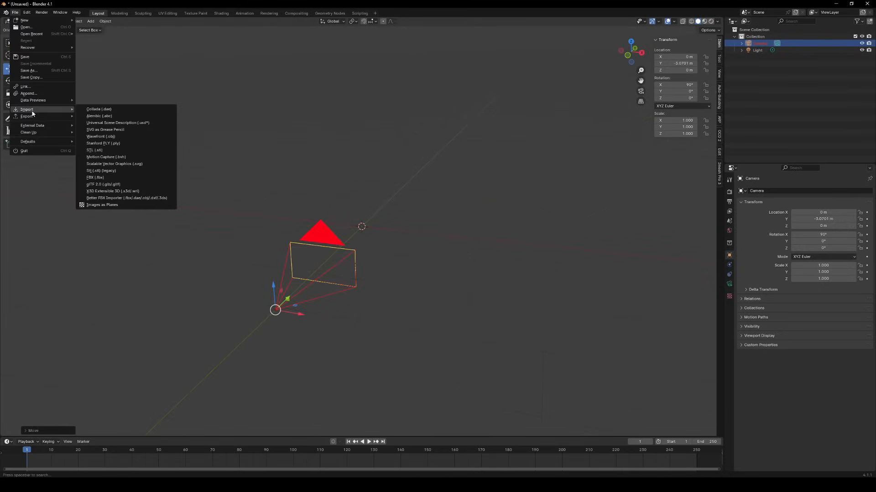
pyautogui.click(101, 204)
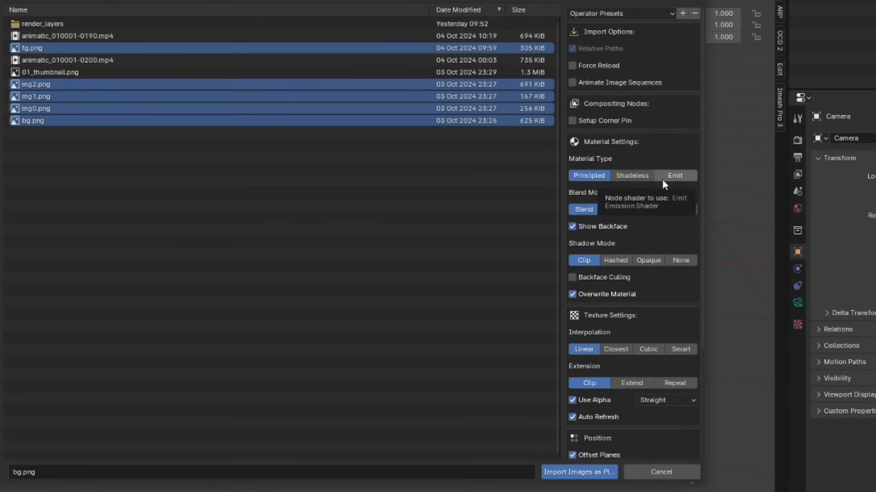
pyautogui.click(674, 175)
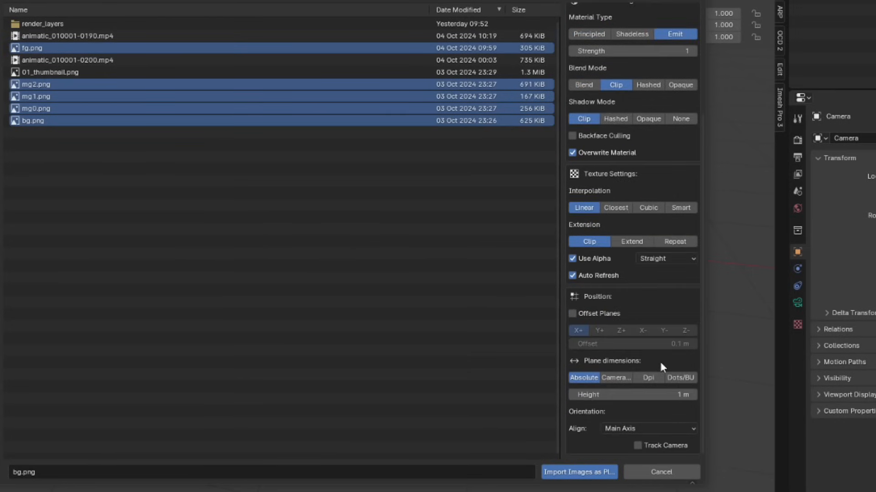
pyautogui.click(579, 472)
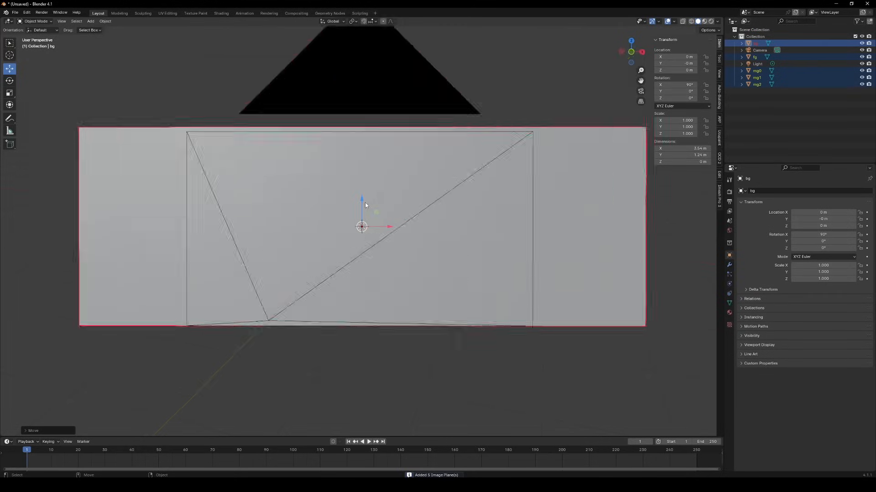
# Show the Import Images as Planes add-on in Preferences by searching 'imag'.
pyautogui.click(26, 12)
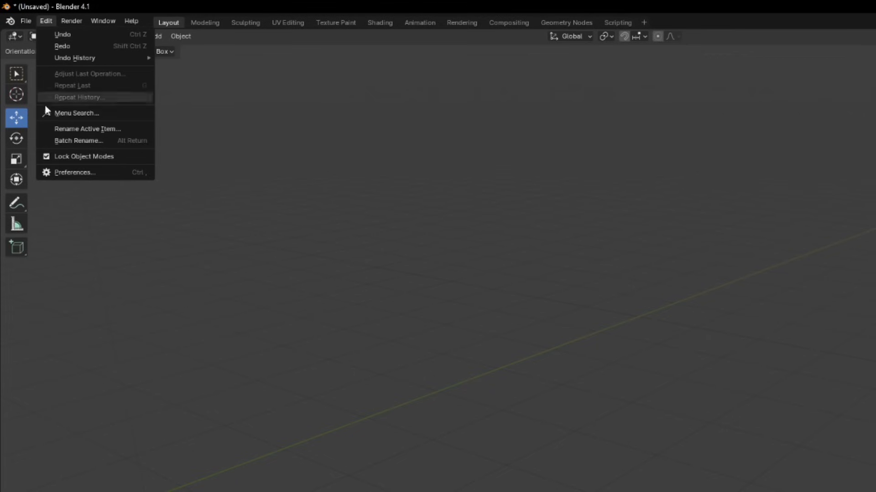
pyautogui.click(75, 172)
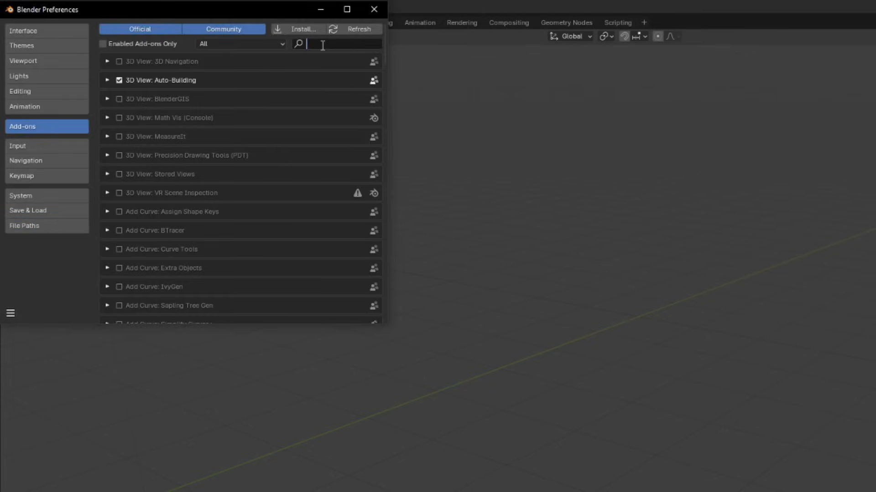
pyautogui.write('imag')
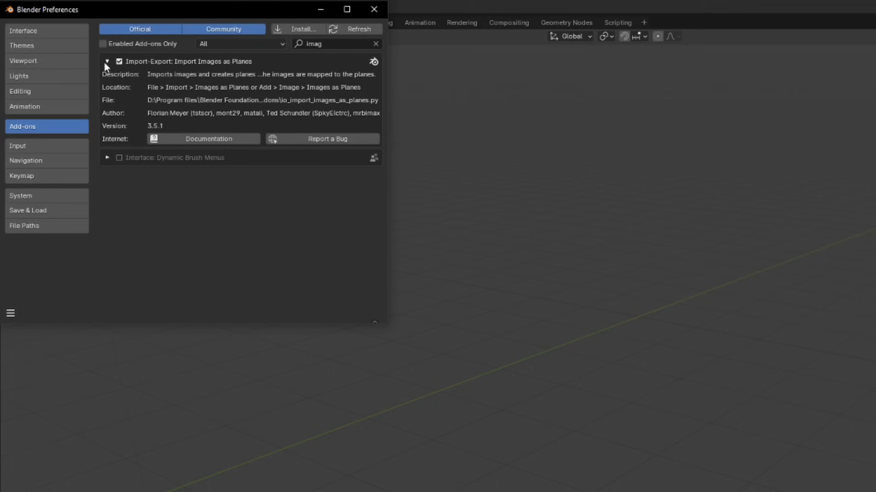
pyautogui.click(373, 10)
pyautogui.write('c')
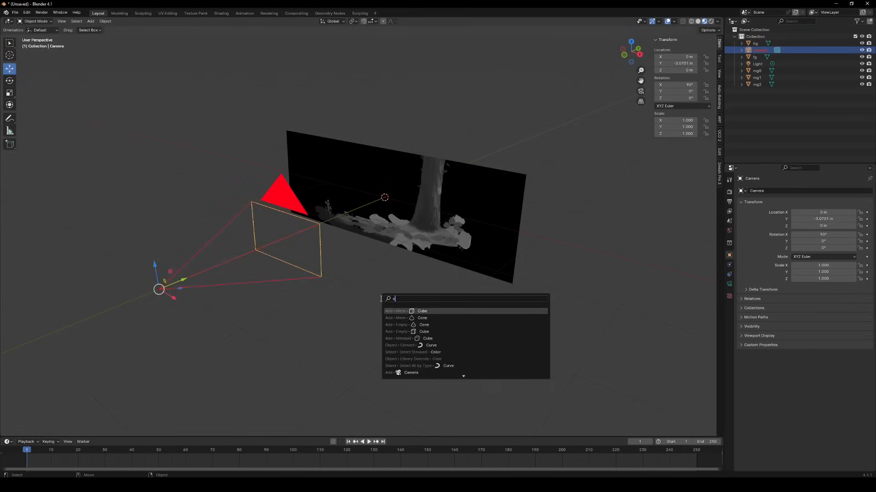
# Push the bg plane back along Y and scale it to about 3.42.
pyautogui.write('urso')
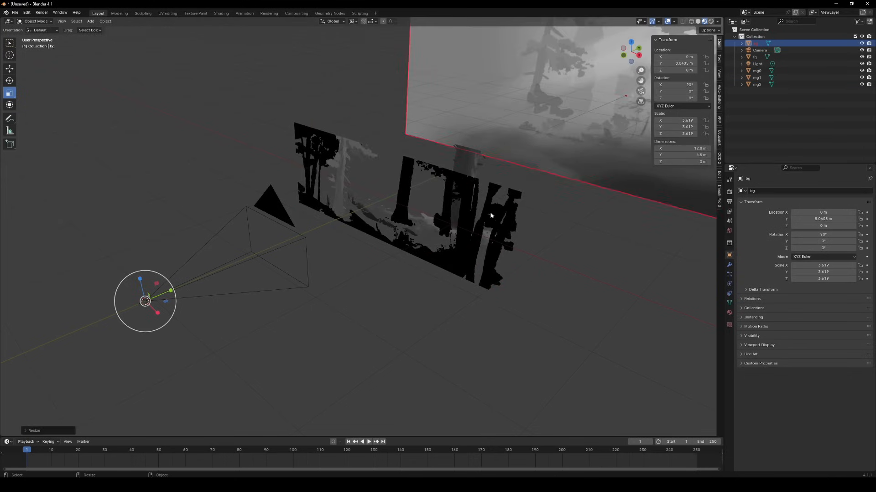
pyautogui.click(754, 70)
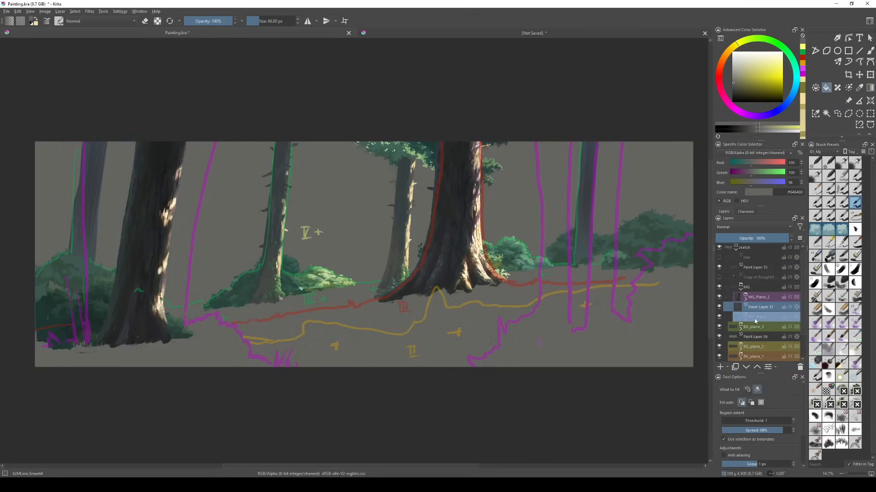
# Draw coloured guide lines marking the BG and MG plane boundaries on a sketch layer.
pyautogui.rightClick(757, 326)
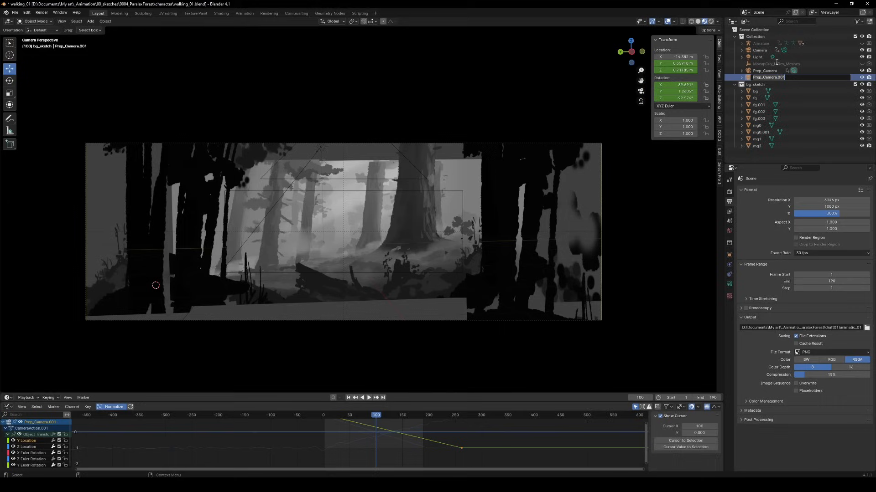
# Rename the copied camera Prep_Camera.001 to Projection_Camera.
pyautogui.write('Projection_C')
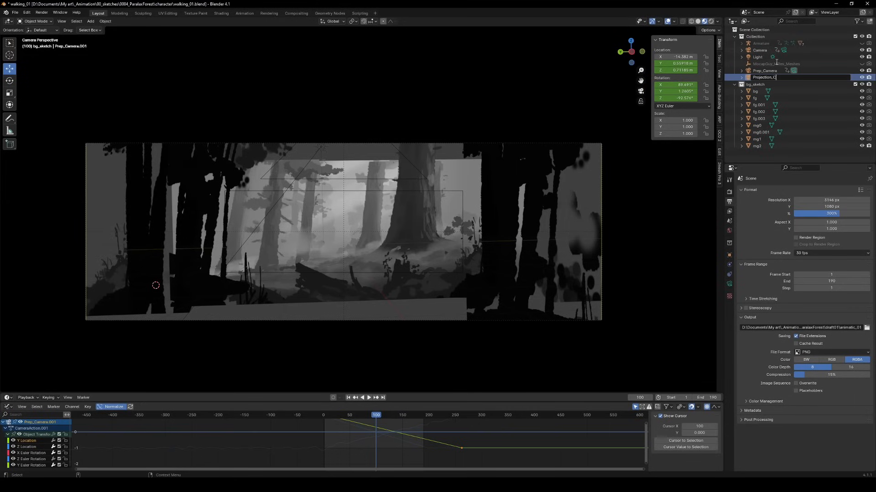
pyautogui.rightClick(676, 62)
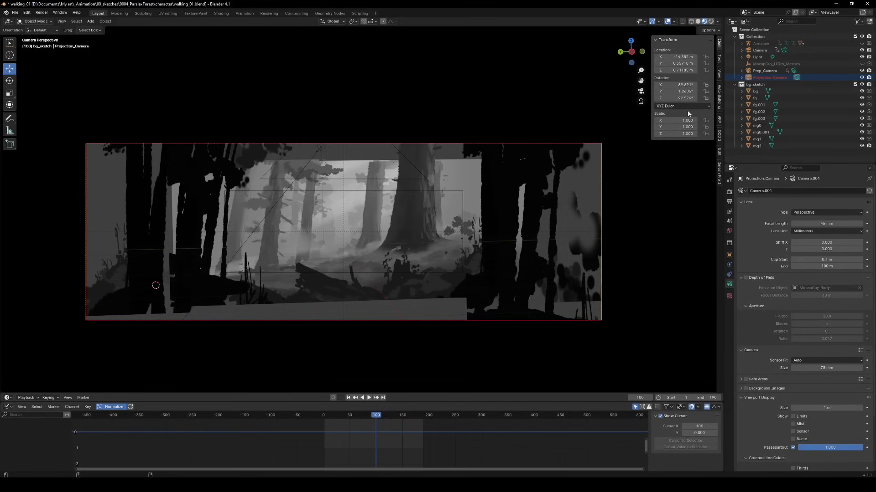
# Import BG0–BG3 and Combined as emissive planes filling the projection camera's view.
pyautogui.click(15, 12)
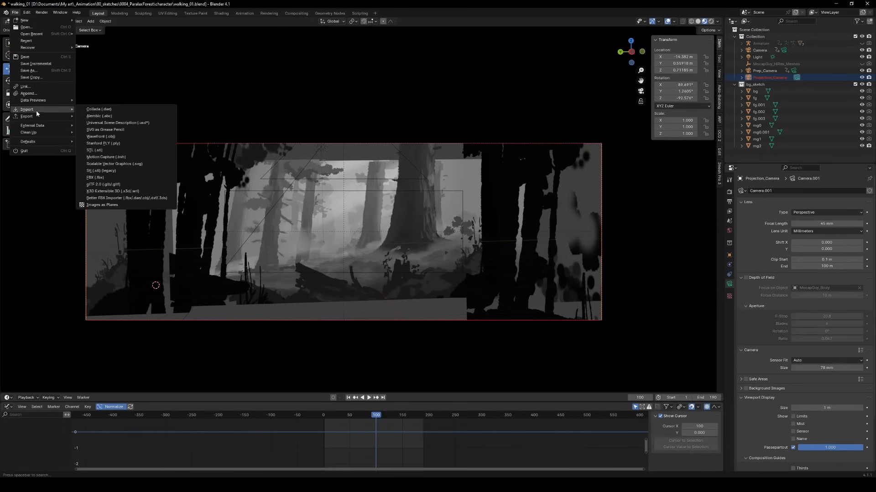
pyautogui.click(102, 204)
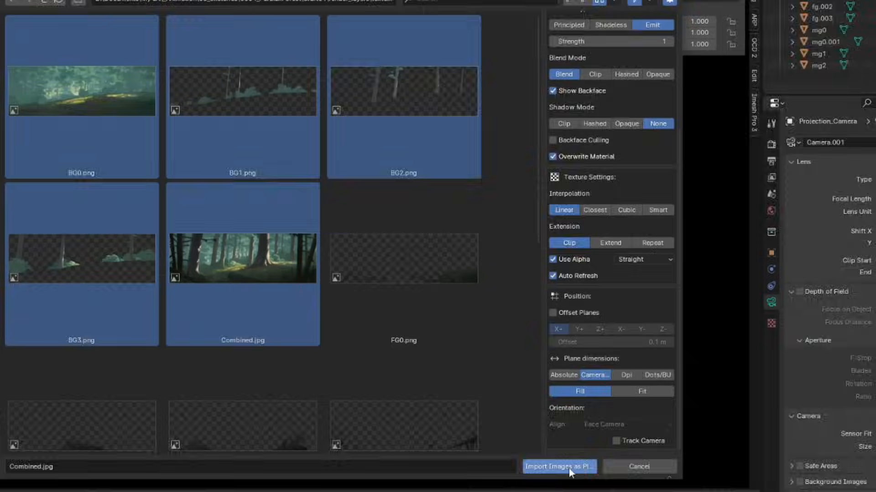
pyautogui.click(558, 467)
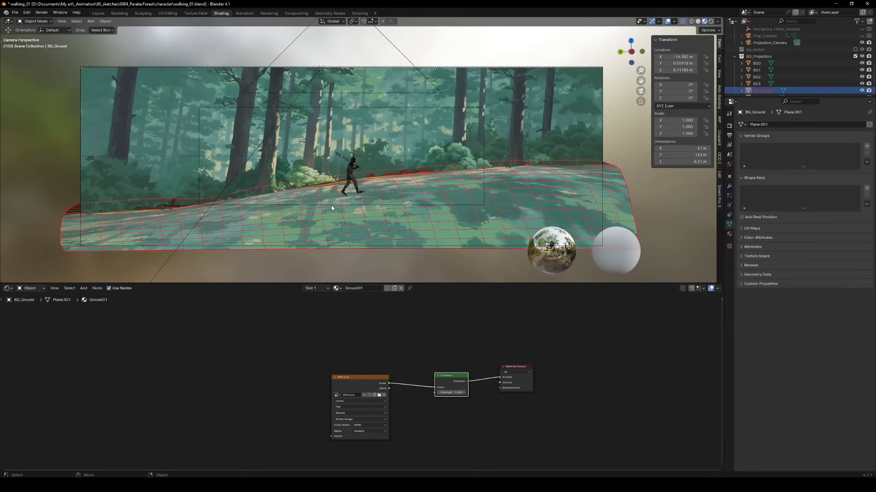
# Sculpt the BG_Ground terrain in Edit Mode and build the flared MG tree trunk mesh.
pyautogui.press('Tab')
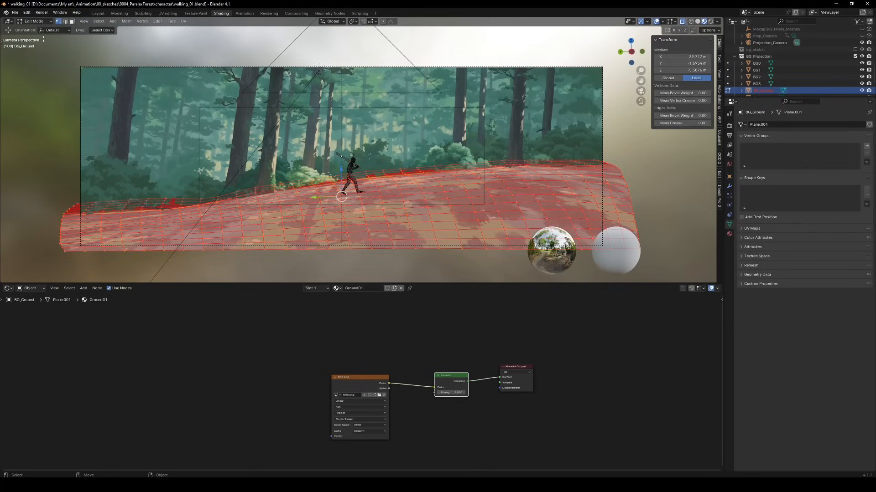
pyautogui.click(183, 21)
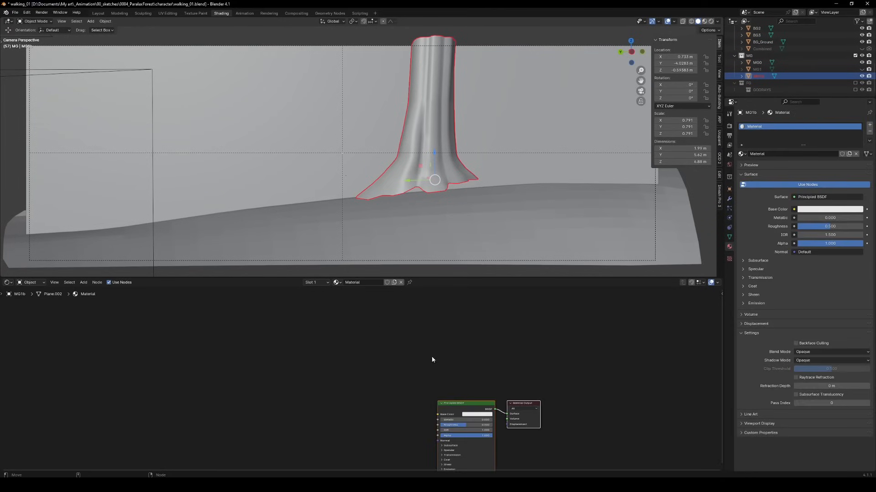
pyautogui.write('em')
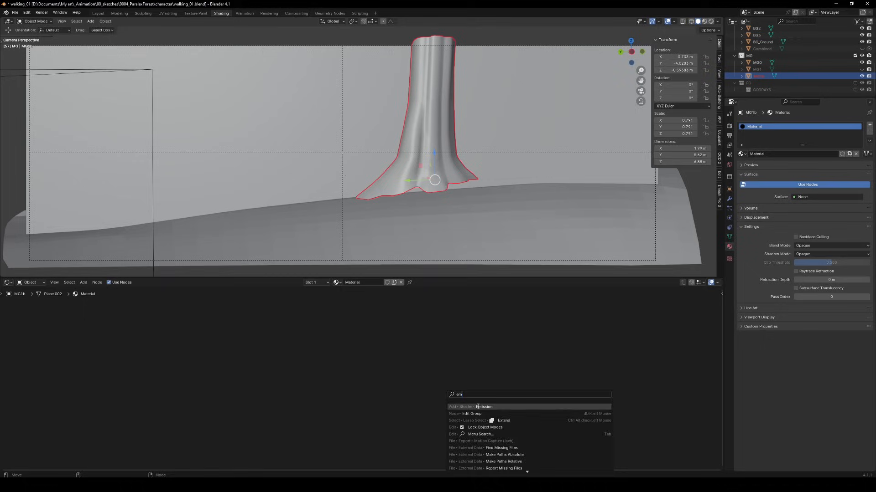
# Feed an Emission shader with a new 2048 px MG_tree01 image and project the trunk UVs from view.
pyautogui.click(483, 407)
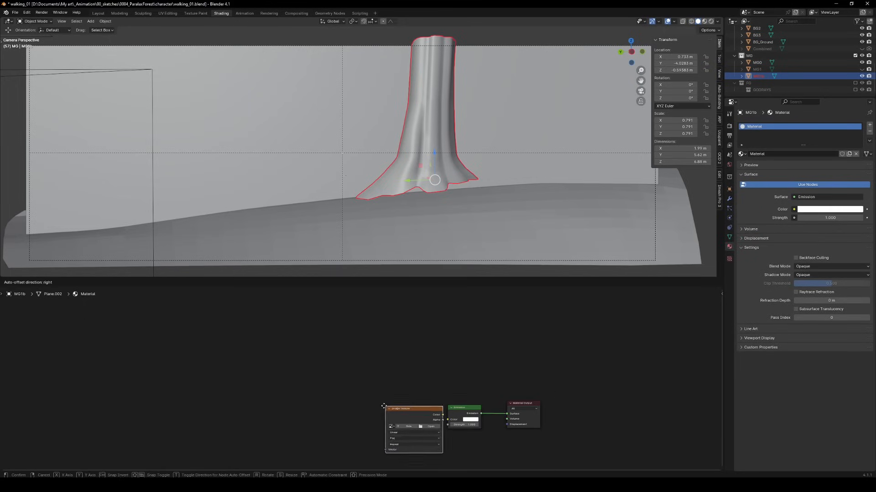
pyautogui.click(409, 425)
pyautogui.write('2')
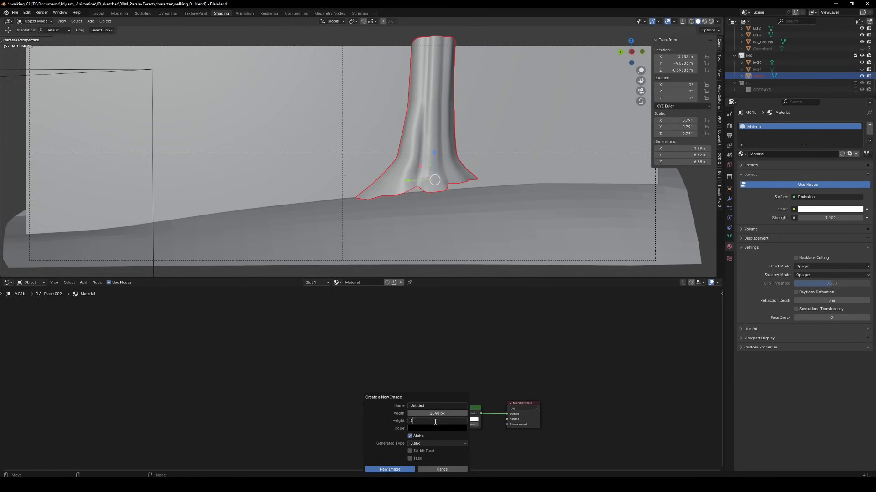
pyautogui.write('MG_tree')
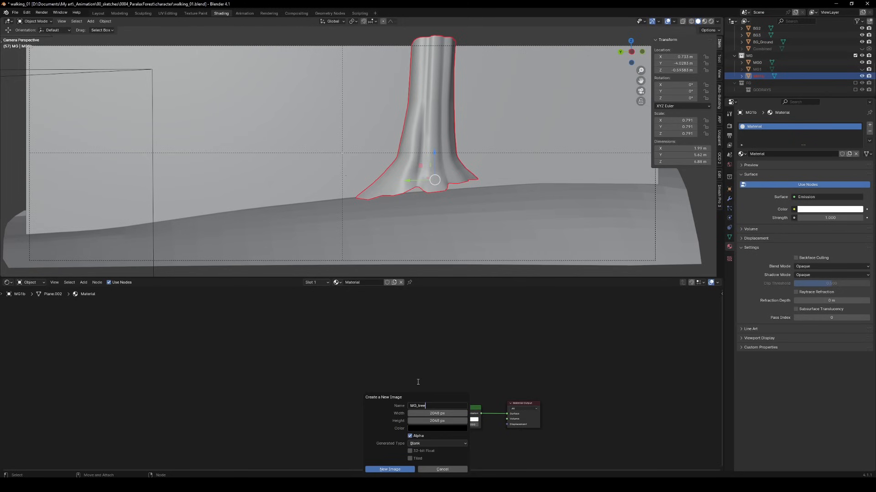
pyautogui.click(390, 469)
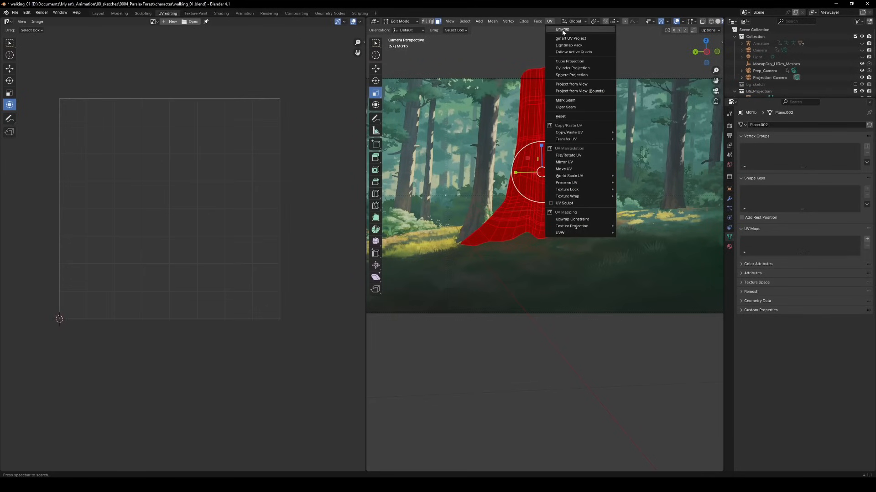
pyautogui.click(221, 13)
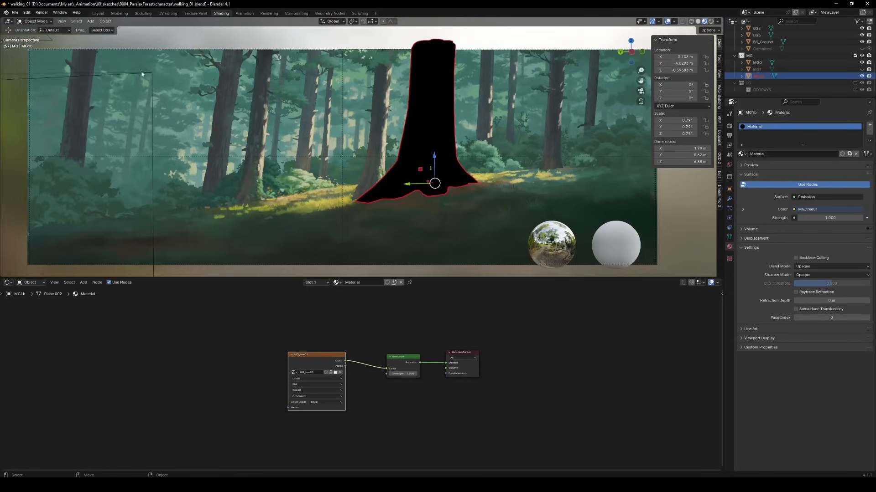
# In Texture Paint mode, set the screen grab size and send a Quick Edit snapshot to the external editor.
pyautogui.click(36, 21)
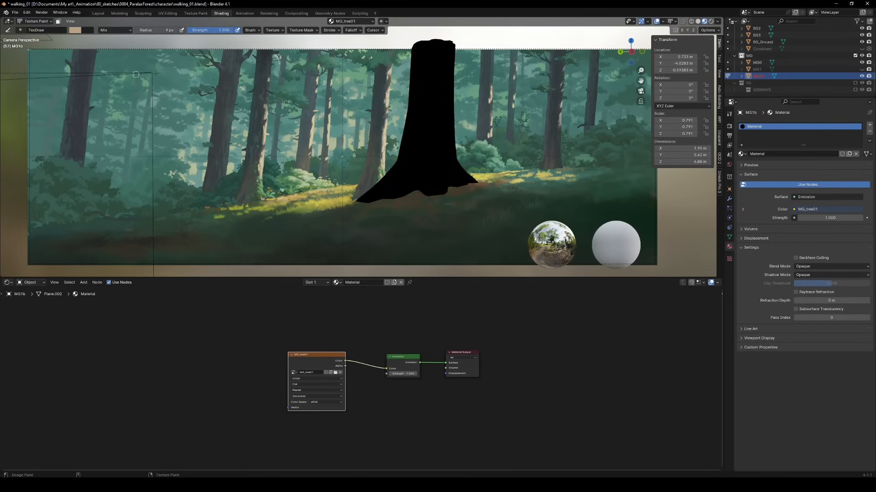
pyautogui.click(708, 29)
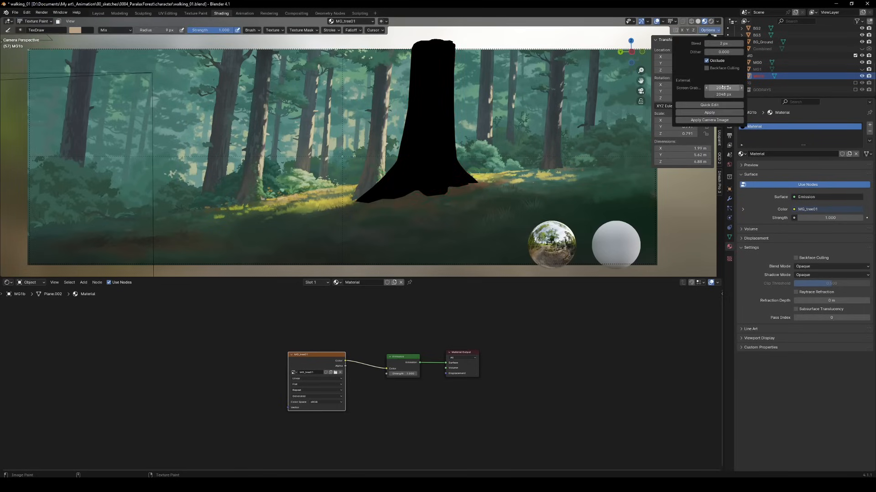
pyautogui.click(723, 87)
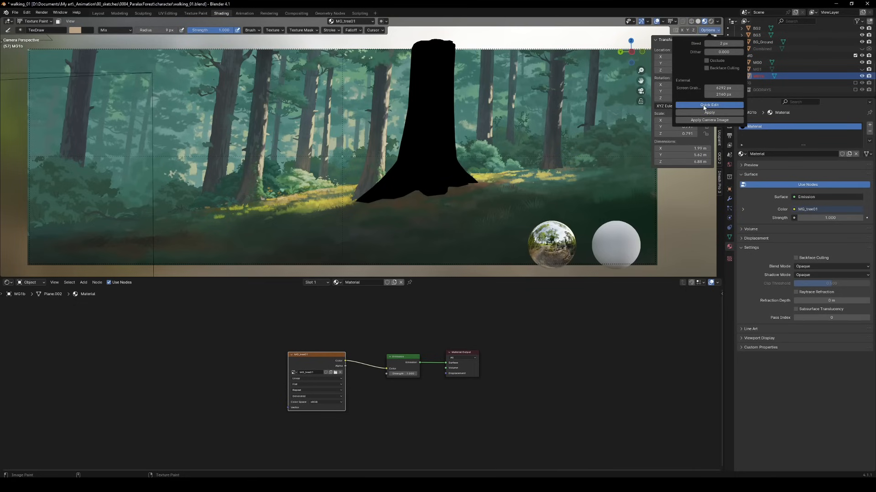
pyautogui.click(709, 105)
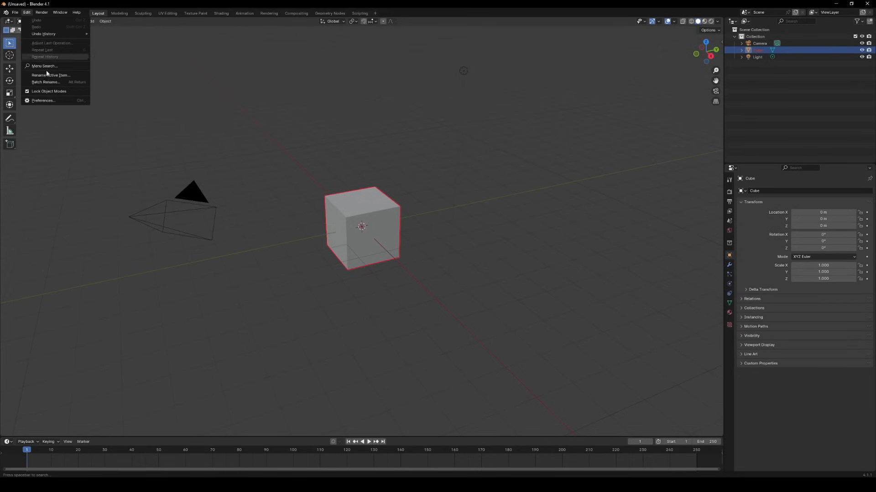
# Show the File Paths preferences where the external image editor is set.
pyautogui.click(42, 100)
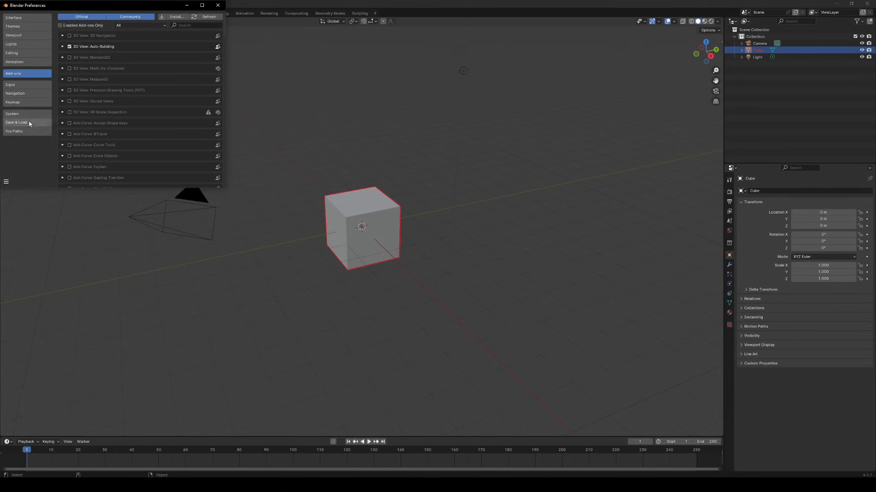
pyautogui.click(13, 130)
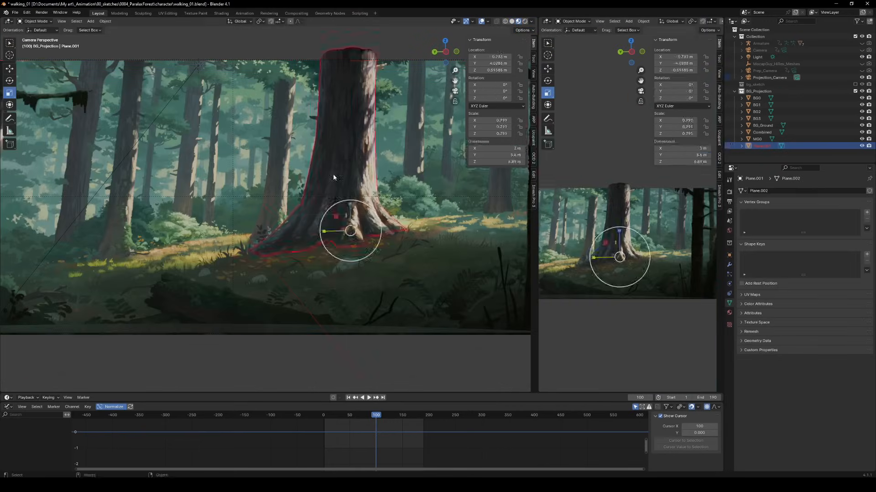
# Give the tree an MG_Tree_alpha material with Alpha Clip, re-projected from view, mixing Emission and Transparent by alpha.
pyautogui.press('Tab')
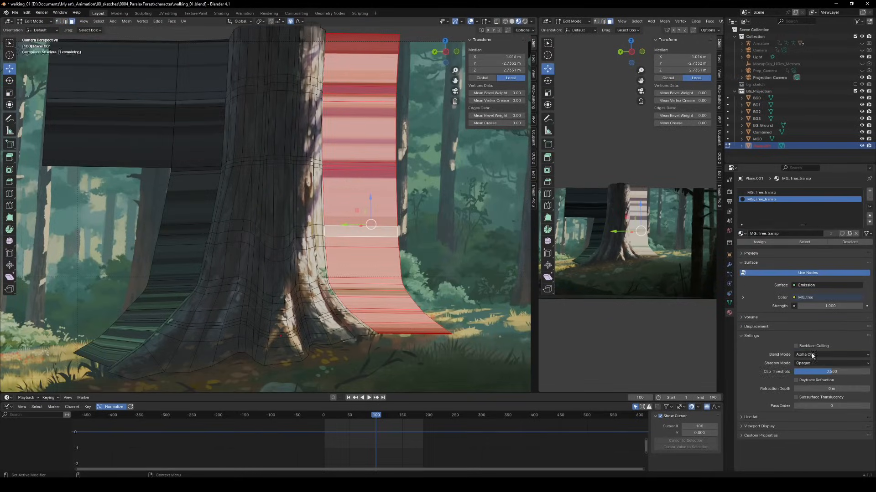
pyautogui.click(184, 21)
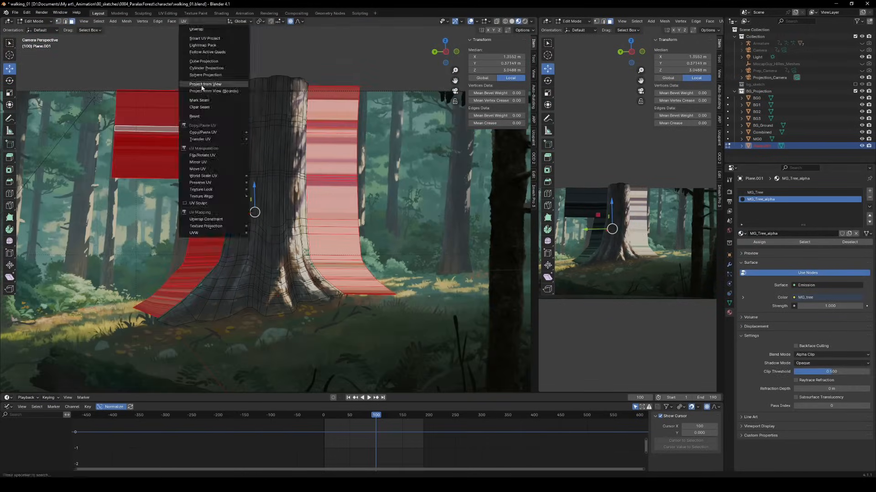
pyautogui.click(220, 13)
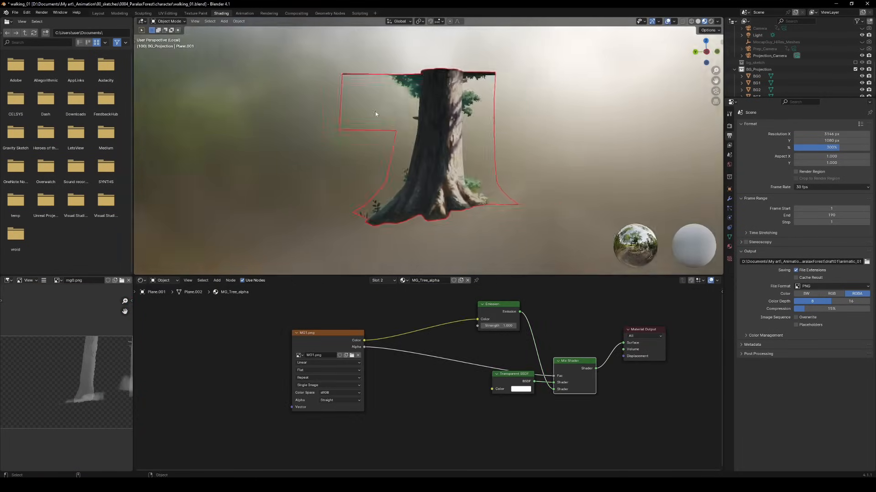
pyautogui.click(97, 13)
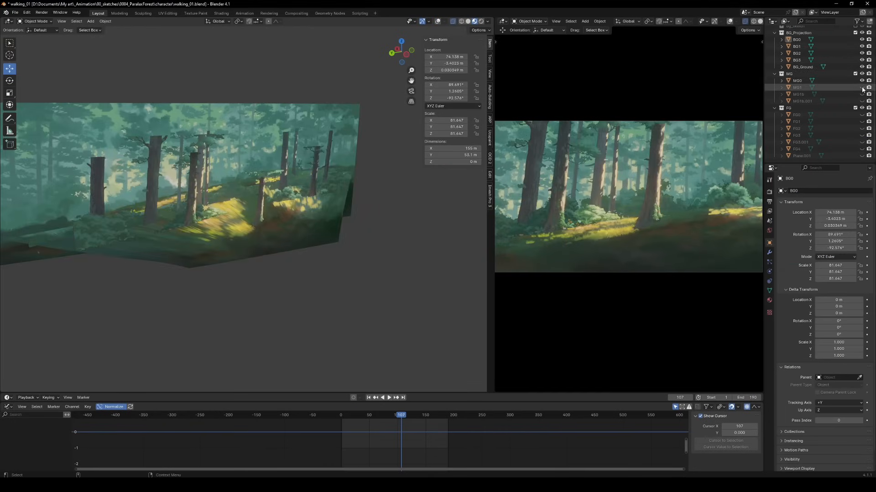
# Make the MG tree and FG objects visible in the Outliner.
pyautogui.click(862, 121)
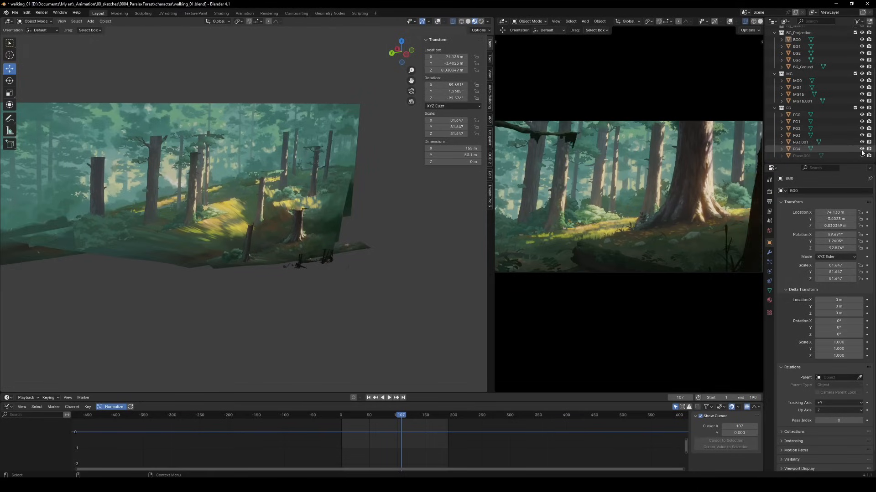
pyautogui.click(296, 13)
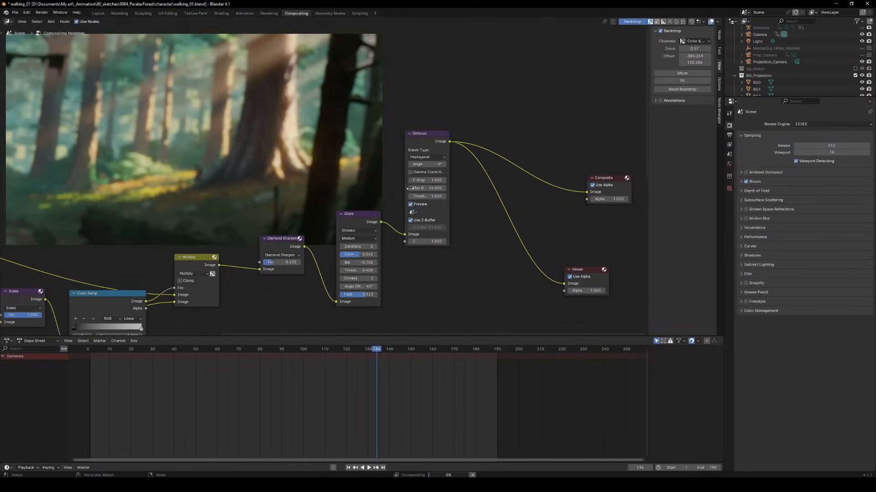
# Switch Blender to the Compositing workspace to build the glare and defocus node chain.
pyautogui.click(98, 13)
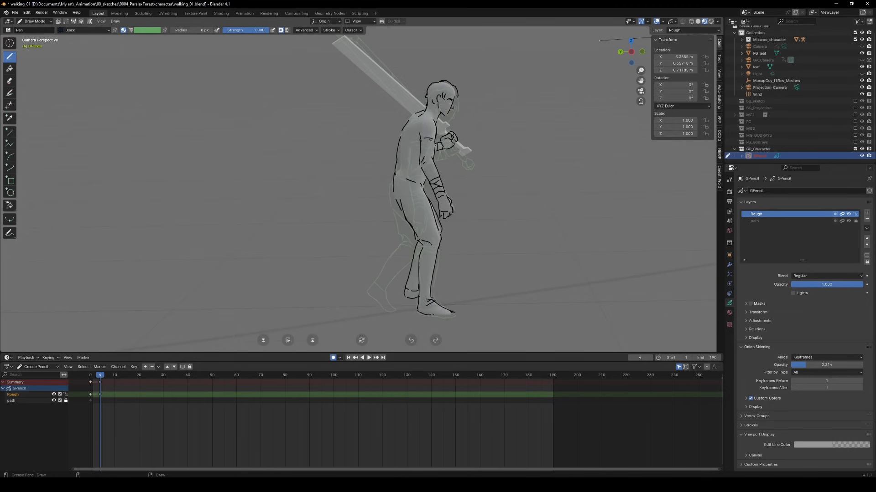